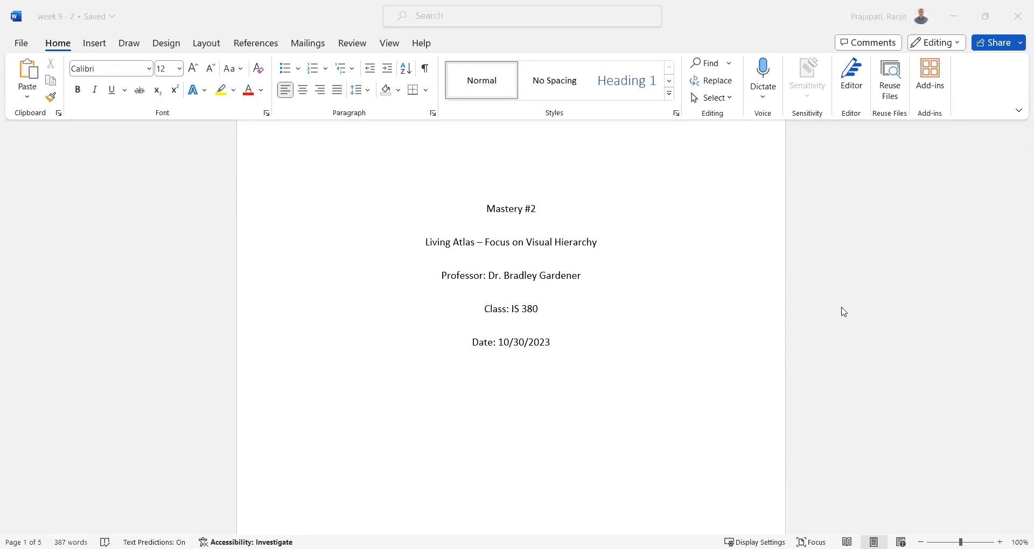
scroll(down, 3)
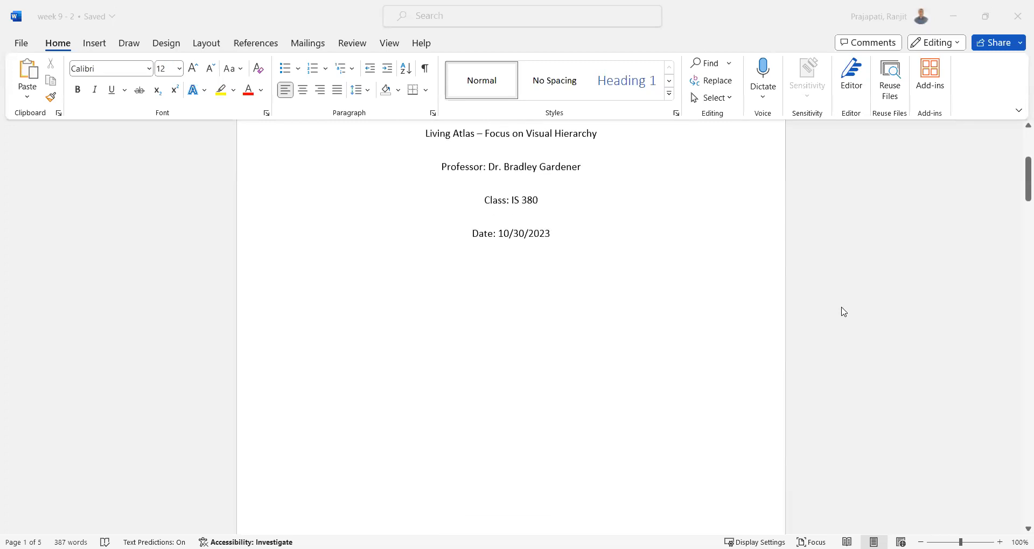
scroll(down, 3)
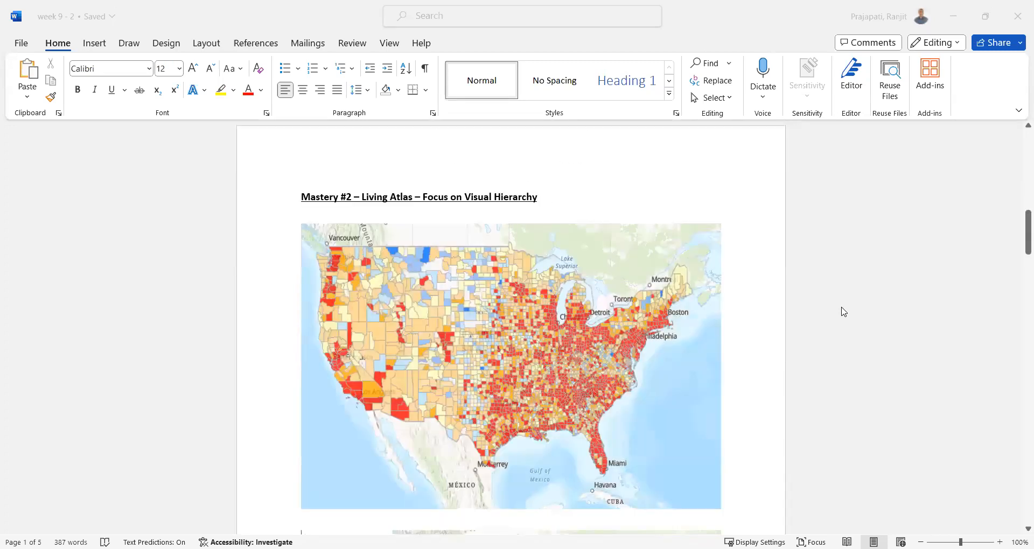
scroll(down, 3)
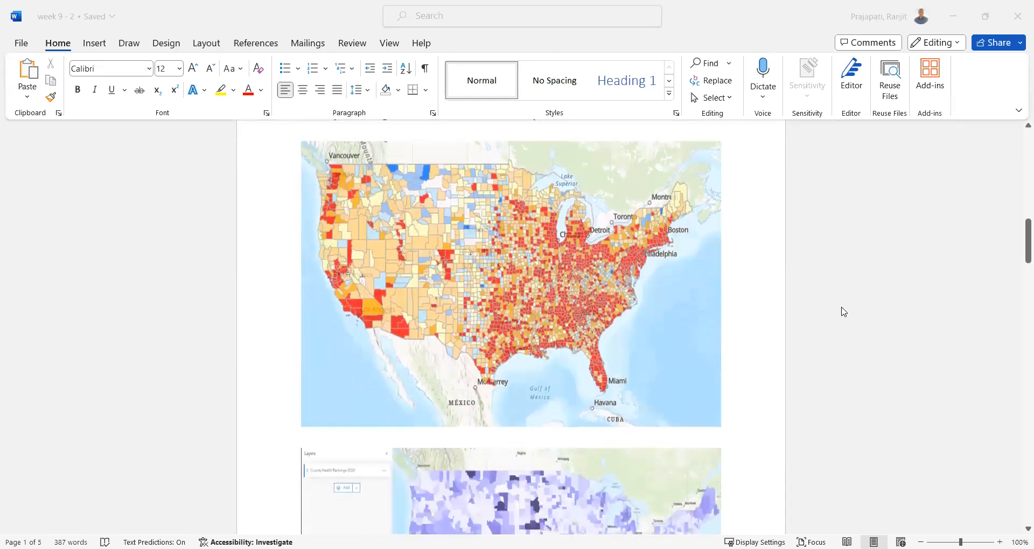
scroll(down, 3)
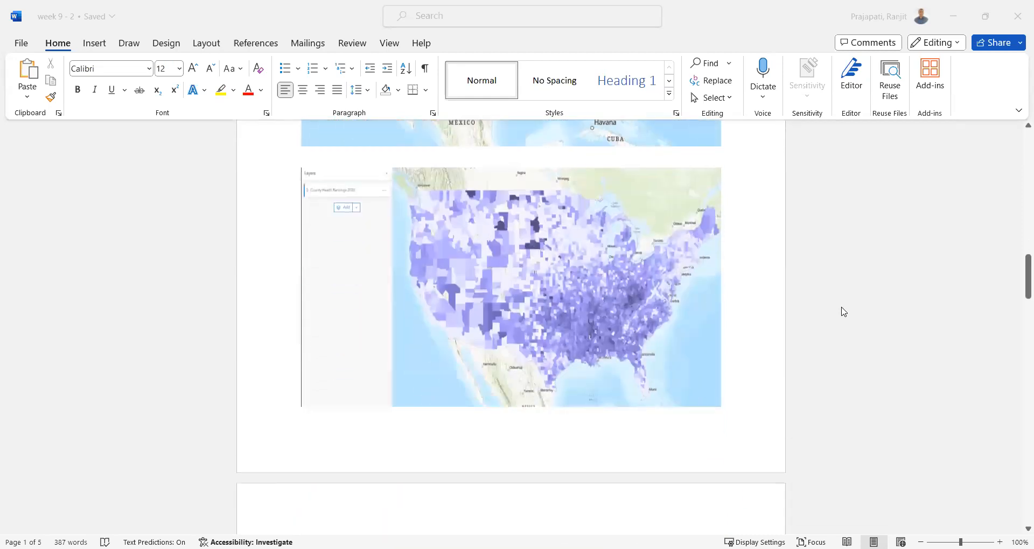
scroll(down, 3)
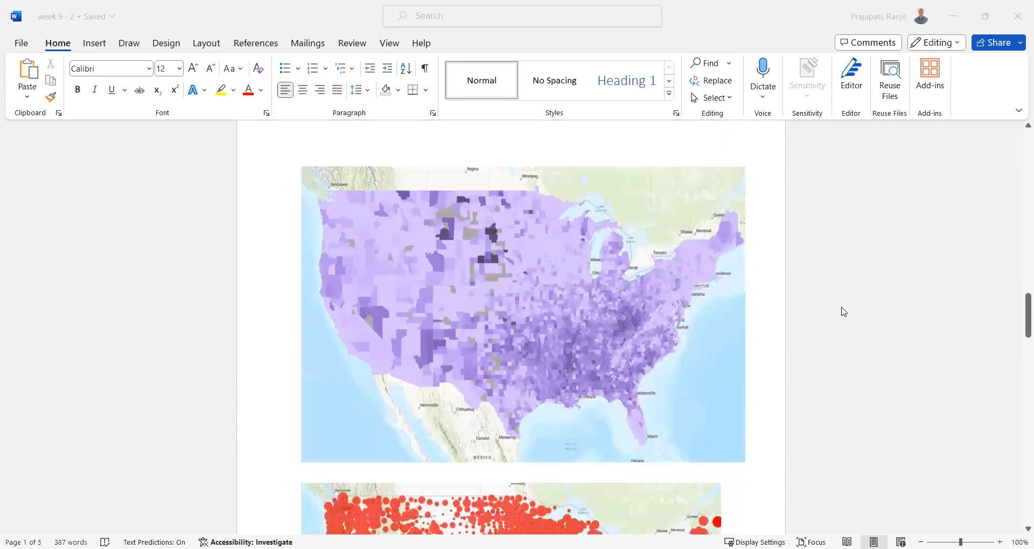
scroll(down, 3)
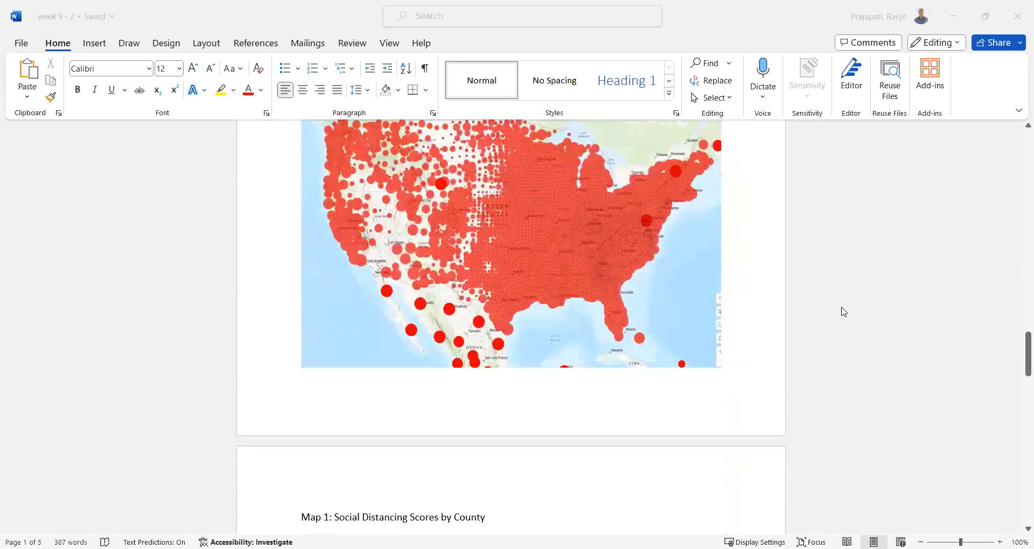
scroll(down, 3)
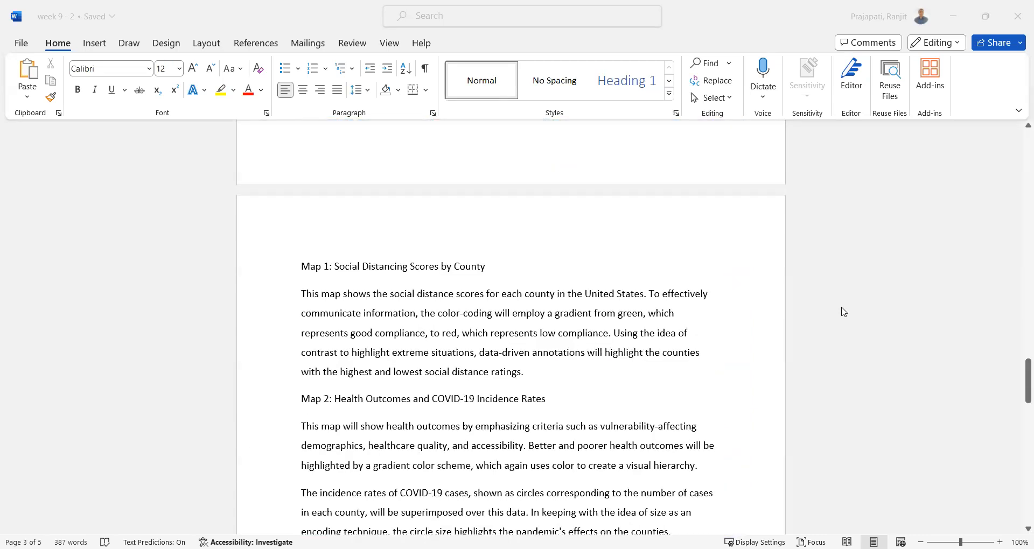
scroll(down, 3)
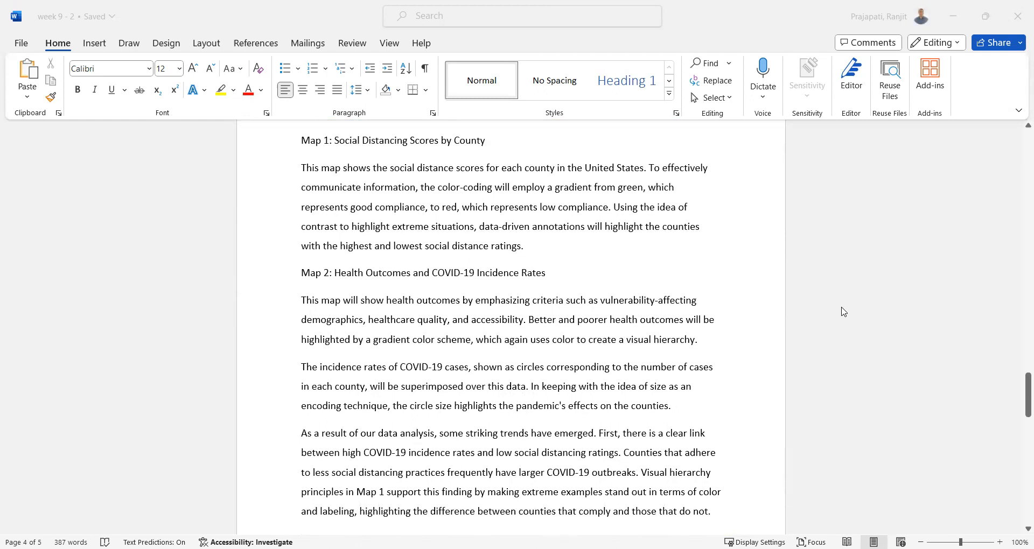
scroll(down, 3)
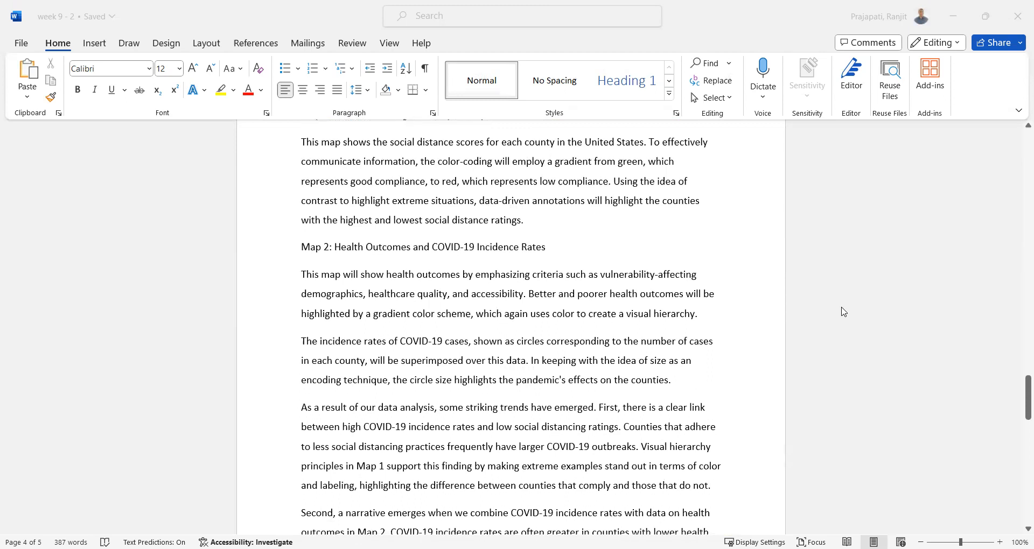
scroll(down, 3)
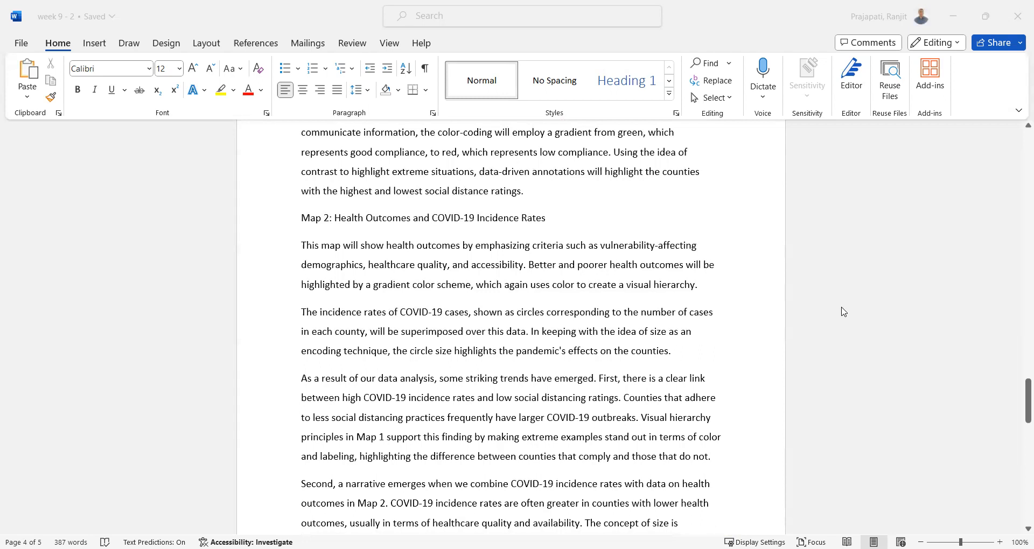
scroll(down, 3)
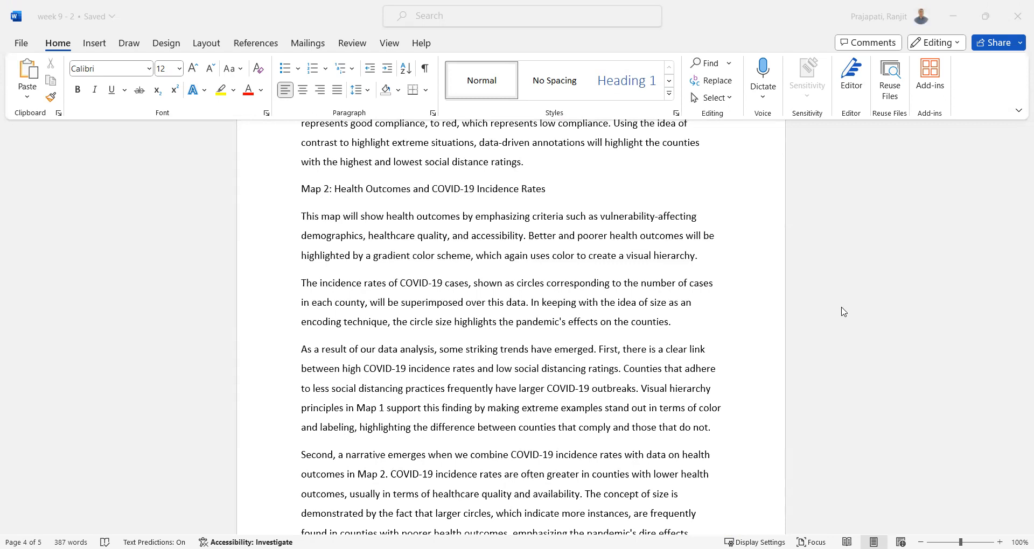
mouse_move(717, 335)
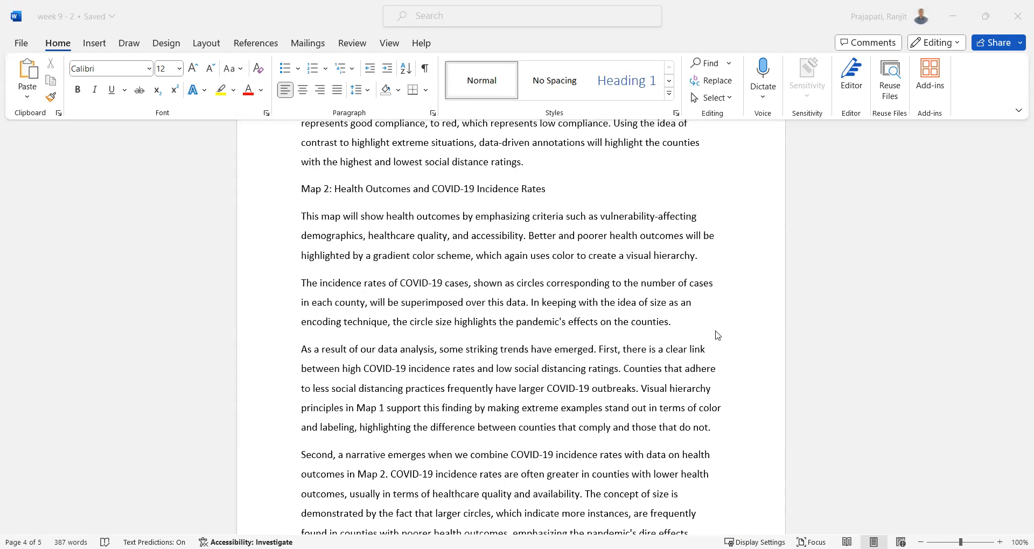
scroll(down, 3)
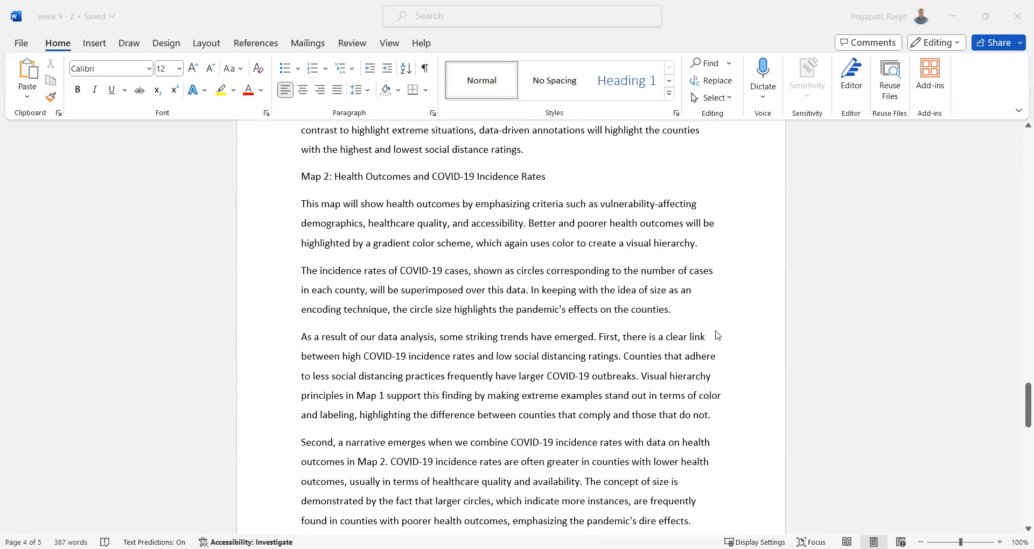
scroll(down, 3)
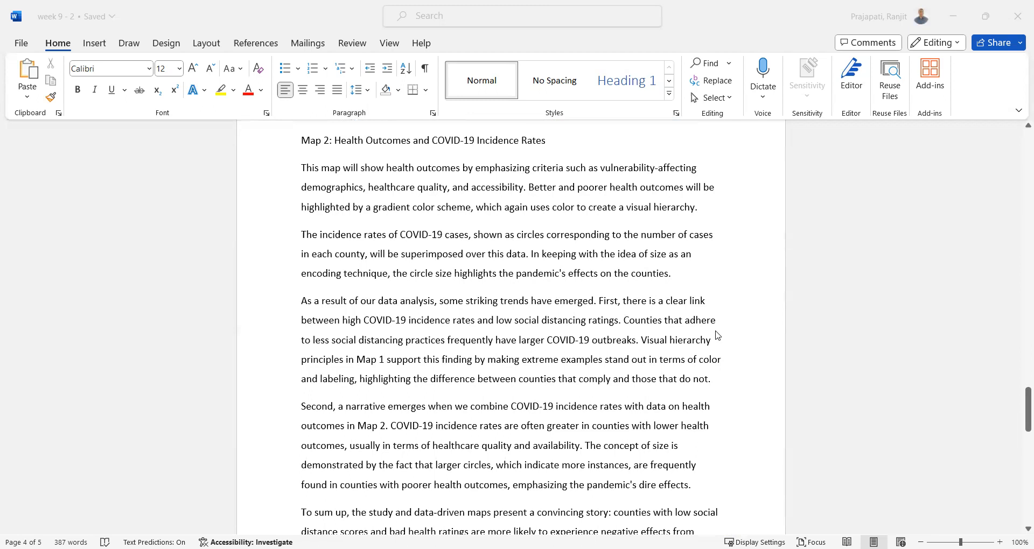
scroll(down, 3)
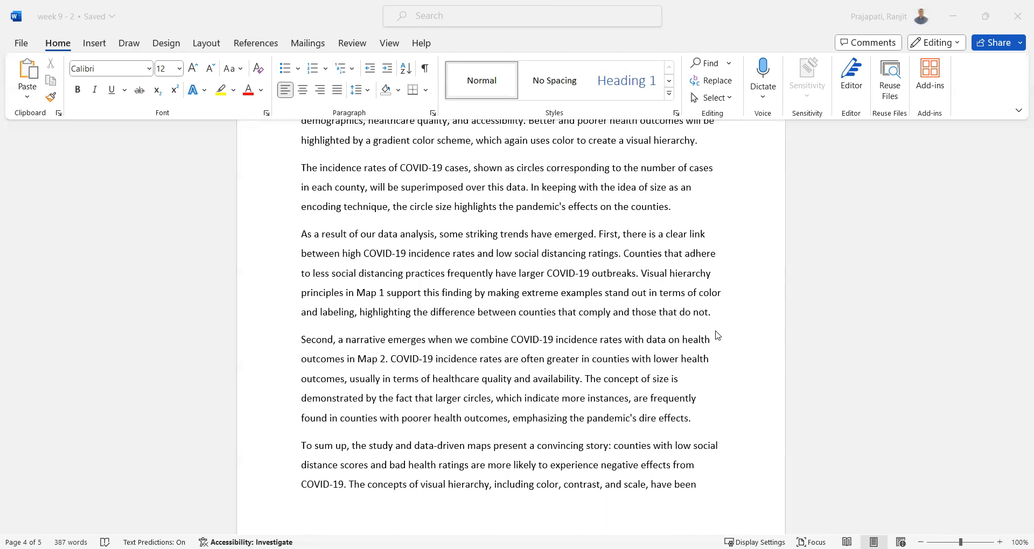
scroll(down, 3)
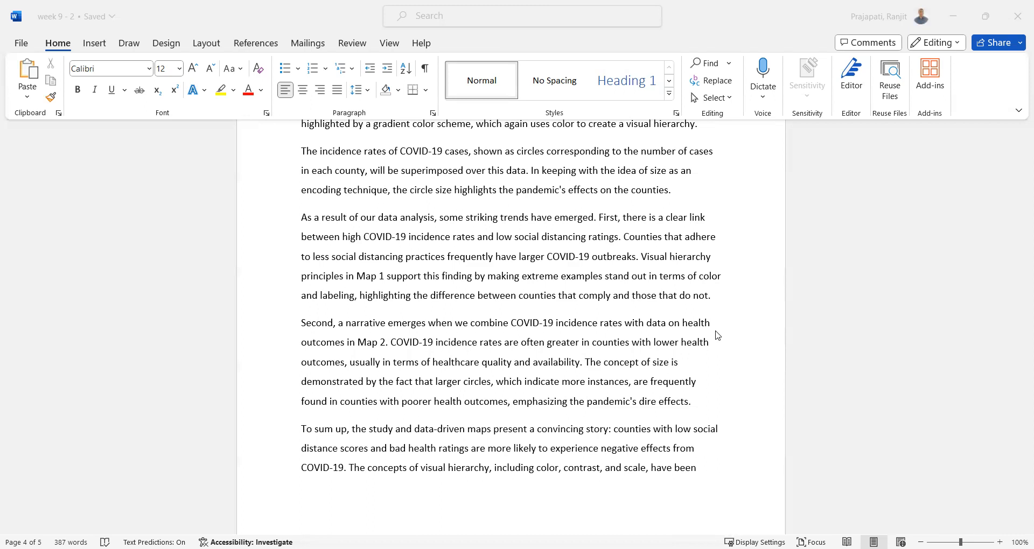
scroll(down, 3)
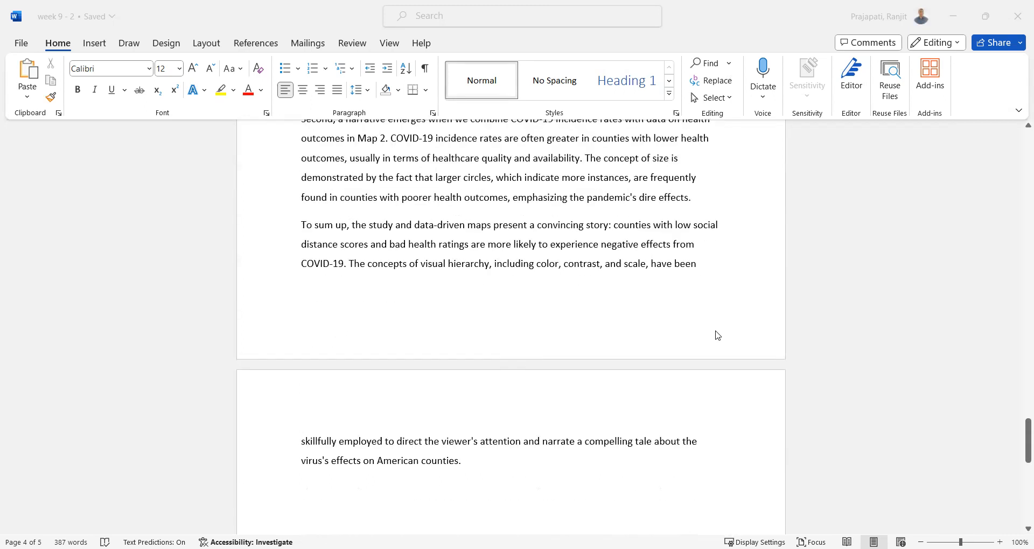